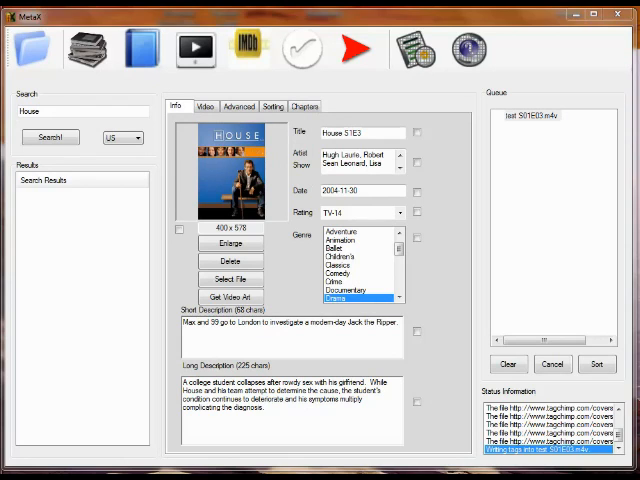
# Step: Show MetaX's version 2.15 Help window with its update, help and demonstration links
pyautogui.click(470, 48)
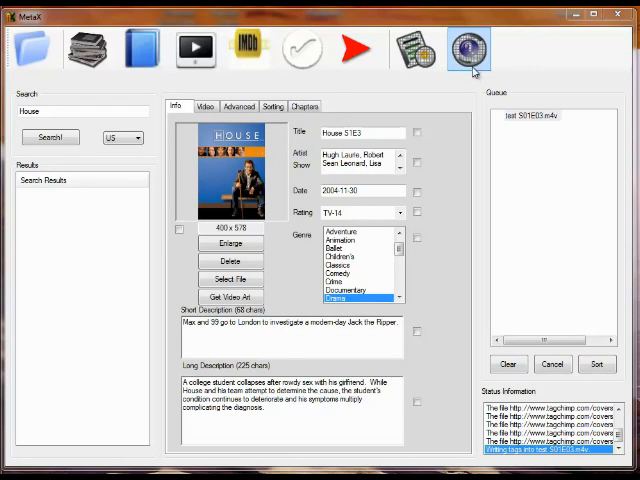
pyautogui.click(470, 48)
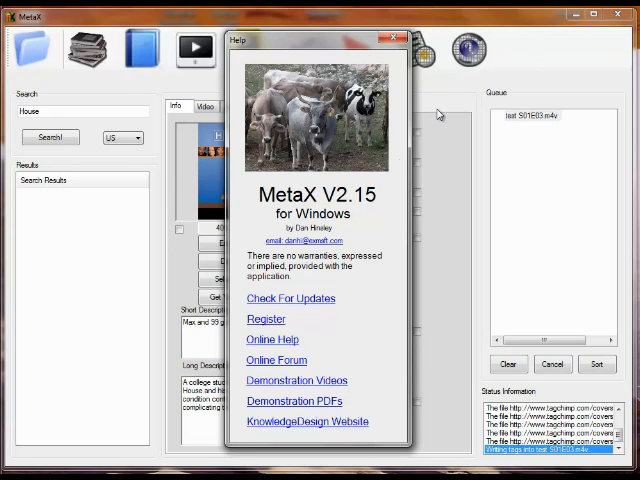
pyautogui.moveTo(378, 281)
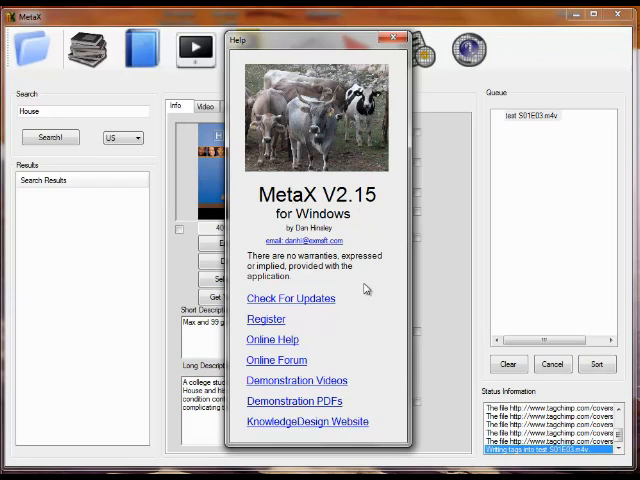
pyautogui.moveTo(350, 315)
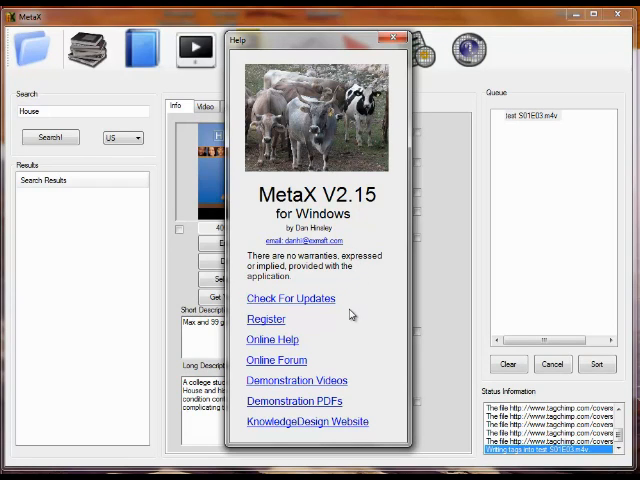
pyautogui.moveTo(318, 314)
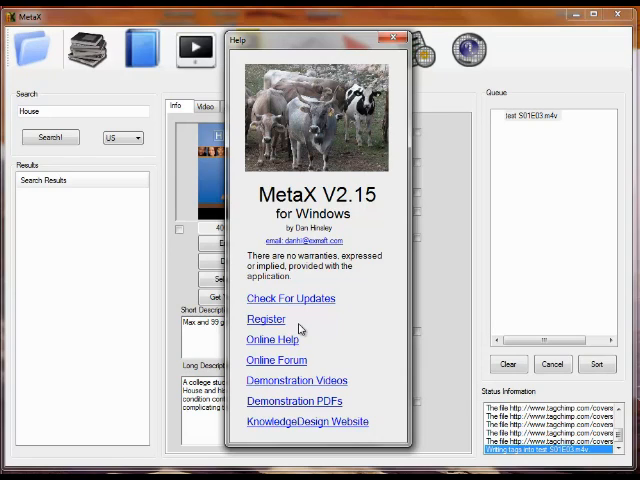
pyautogui.moveTo(366, 325)
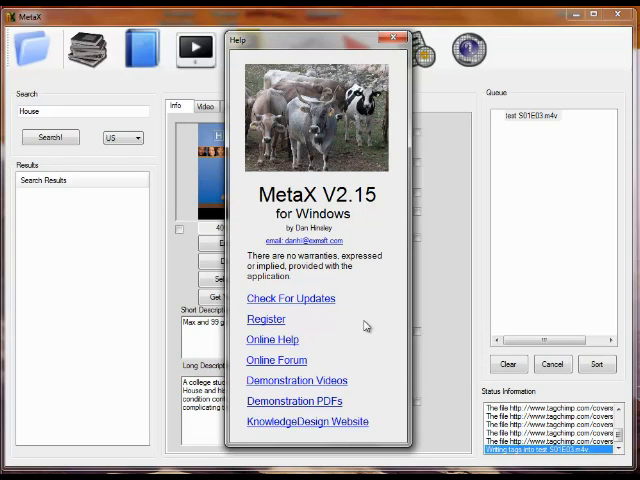
pyautogui.moveTo(288, 330)
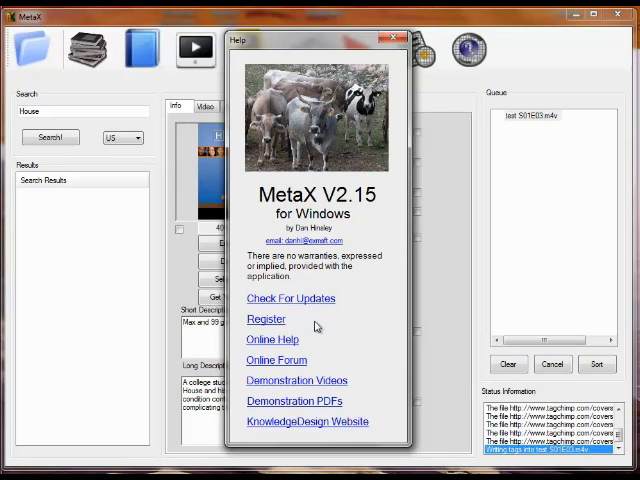
pyautogui.moveTo(335, 355)
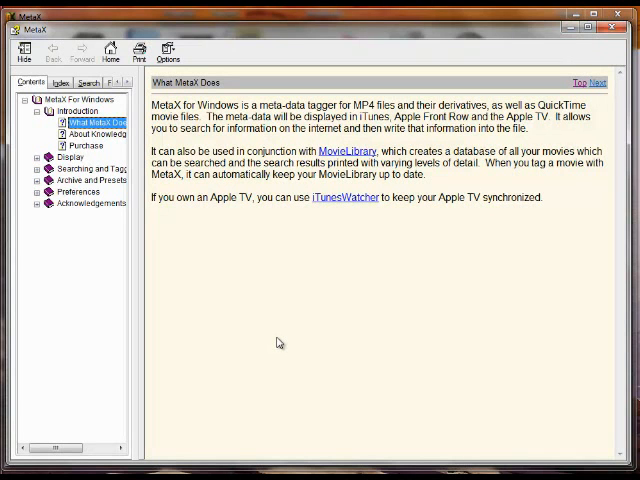
pyautogui.moveTo(122, 147)
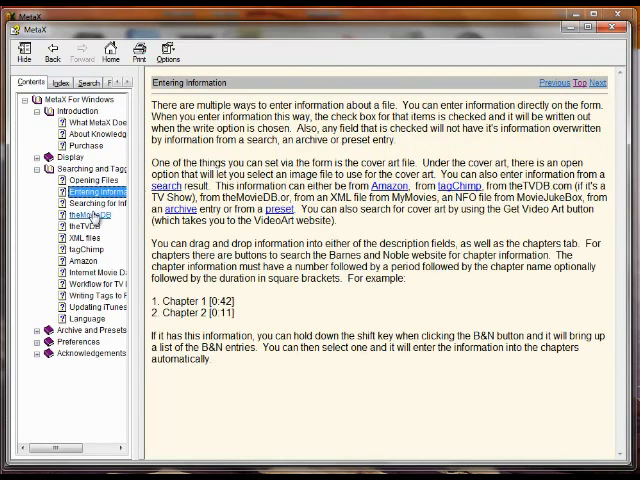
# Step: Read the theMovieDB, tagChimp and Workflow for TV Episodes help topics
pyautogui.click(90, 214)
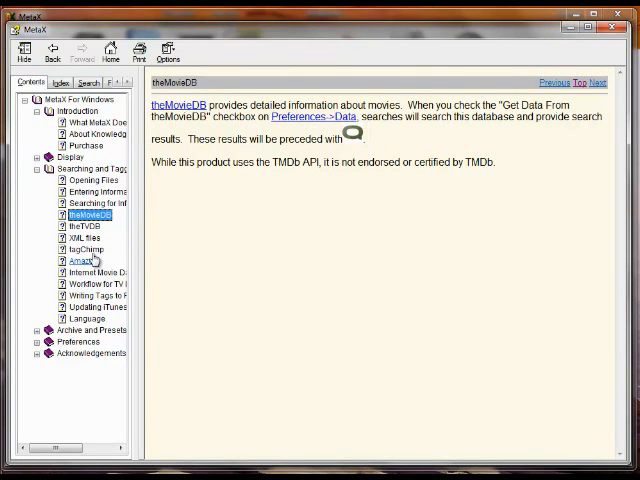
pyautogui.click(85, 248)
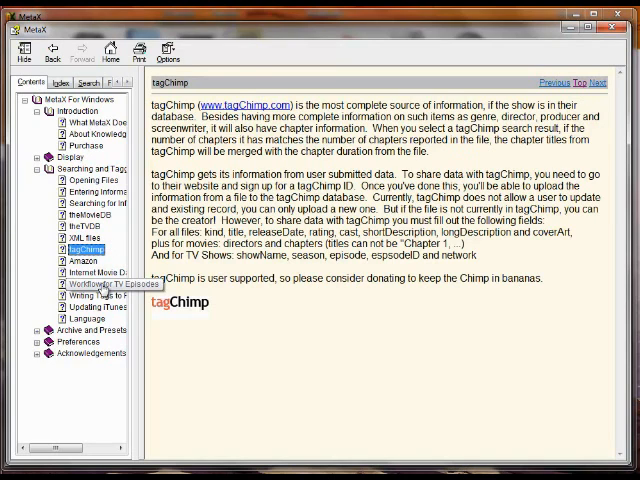
pyautogui.click(96, 285)
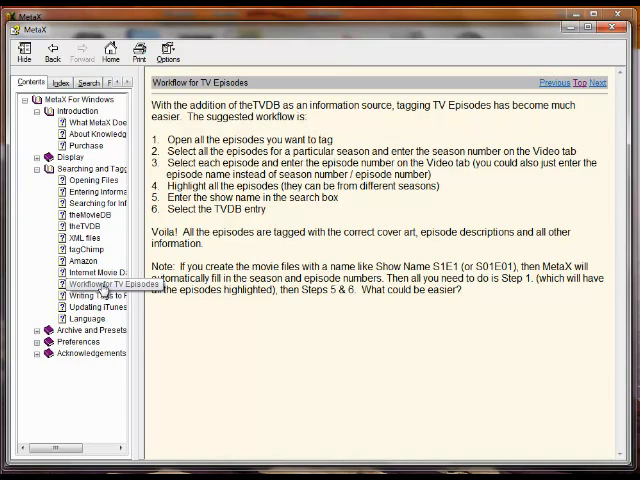
# Step: Expand the Archive and Presets and Preferences help sections
pyautogui.click(95, 284)
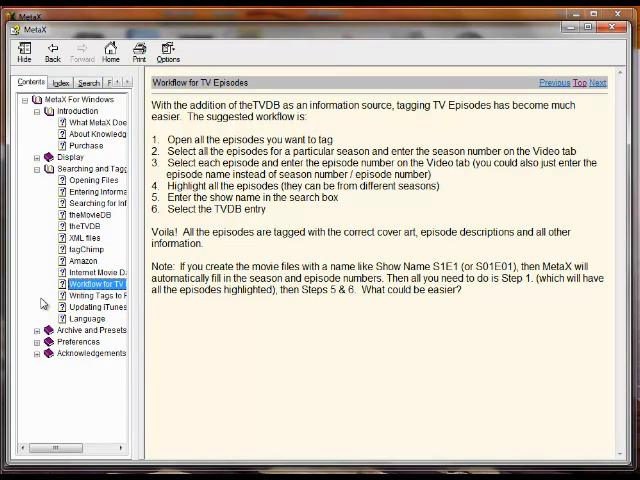
pyautogui.click(37, 364)
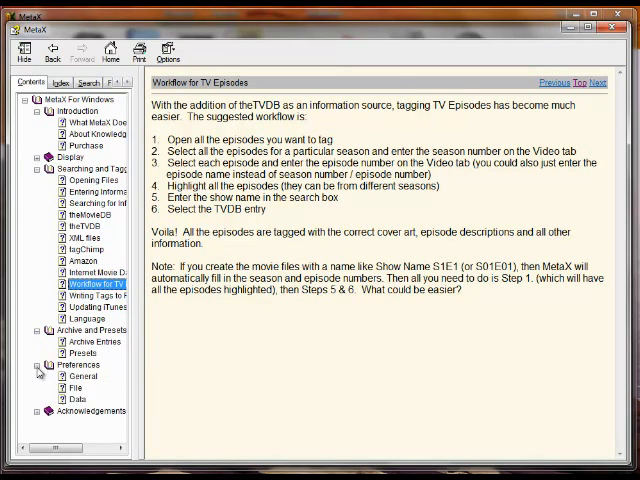
pyautogui.click(76, 400)
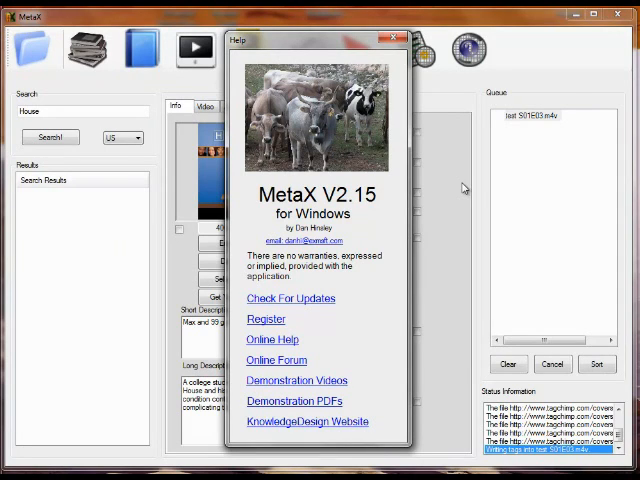
# Step: Close the version 2.15 Help window
pyautogui.click(398, 37)
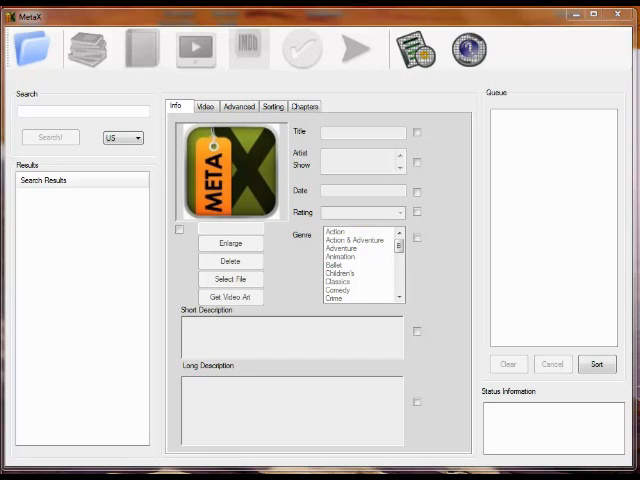
pyautogui.moveTo(152, 303)
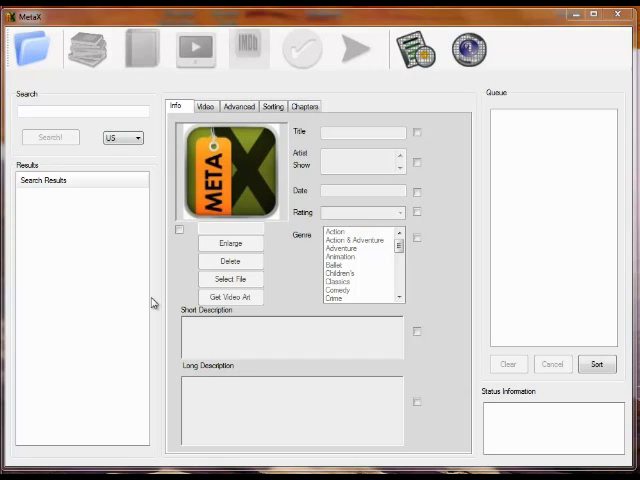
pyautogui.moveTo(531, 193)
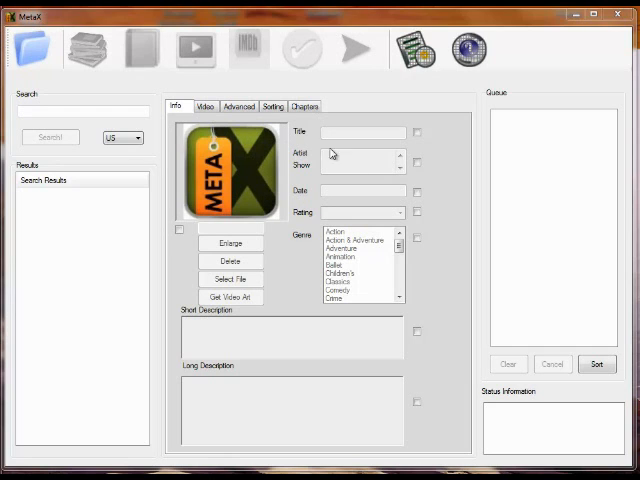
pyautogui.click(205, 106)
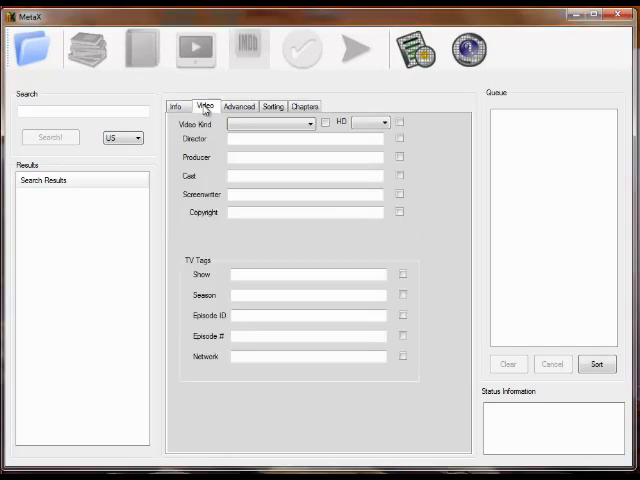
pyautogui.click(273, 106)
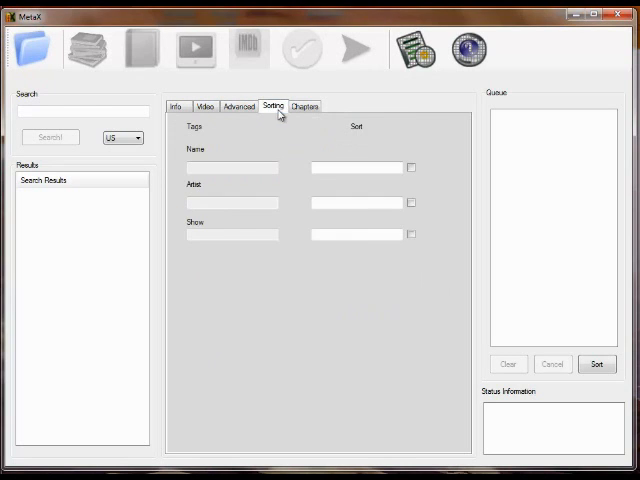
pyautogui.click(176, 107)
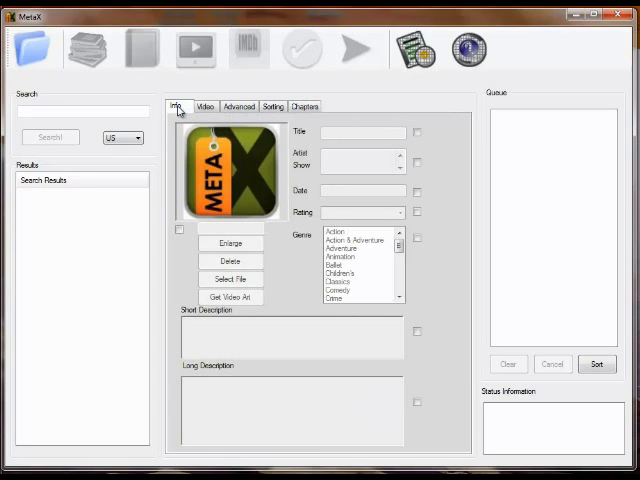
pyautogui.click(37, 48)
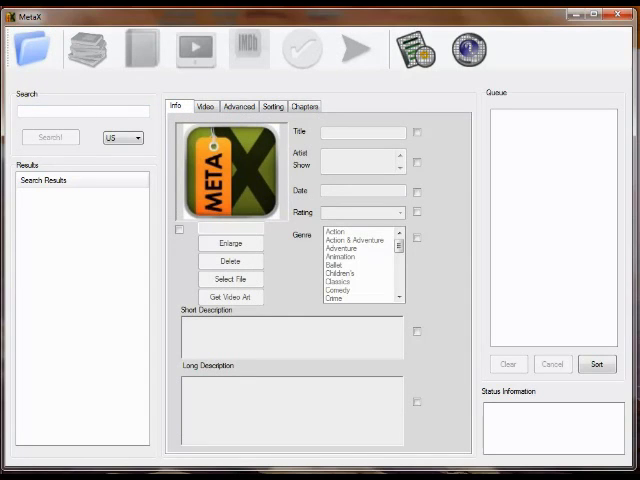
pyautogui.moveTo(457, 217)
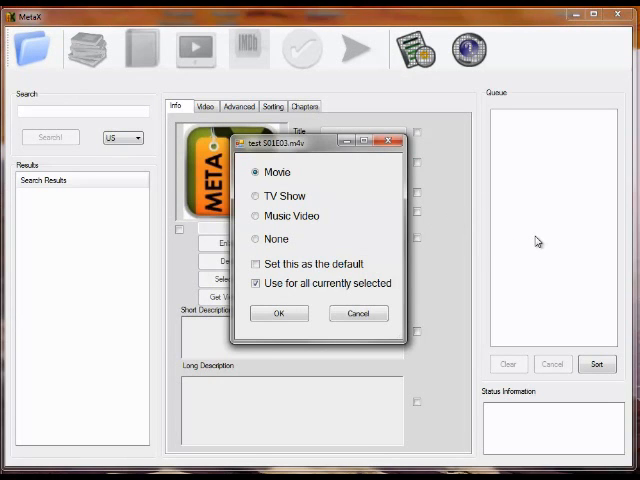
pyautogui.moveTo(342, 194)
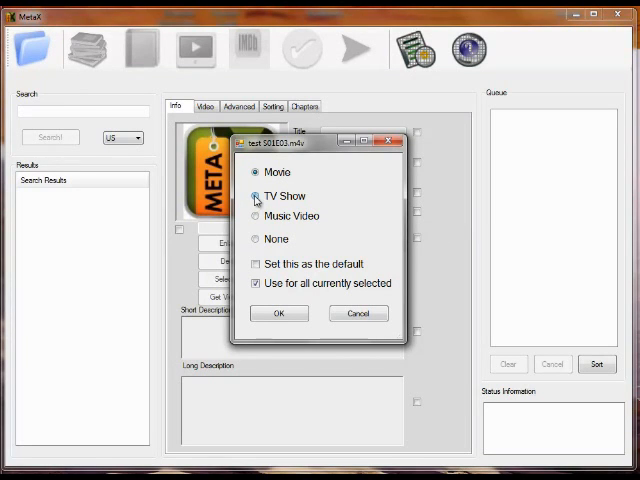
pyautogui.click(257, 195)
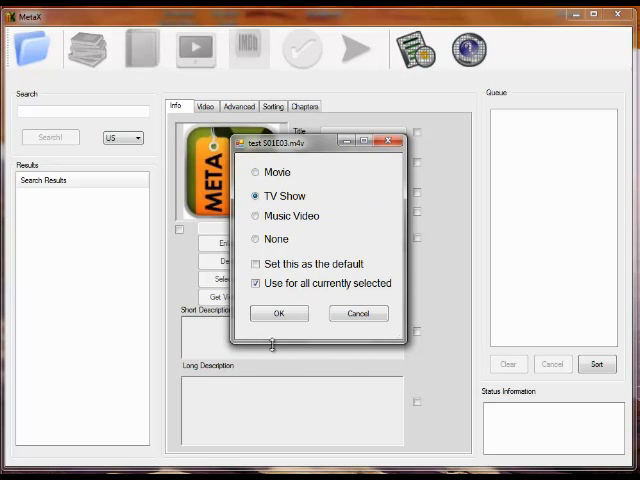
pyautogui.click(279, 313)
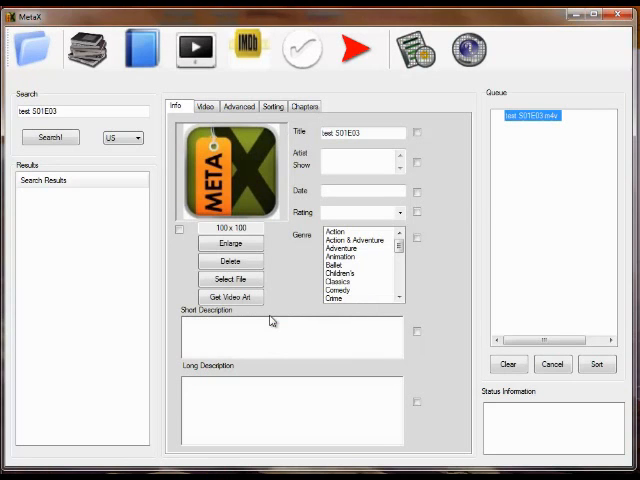
pyautogui.moveTo(315, 277)
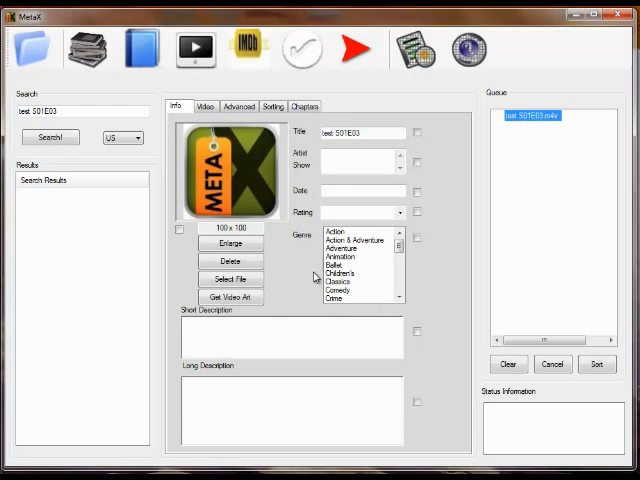
pyautogui.moveTo(450, 162)
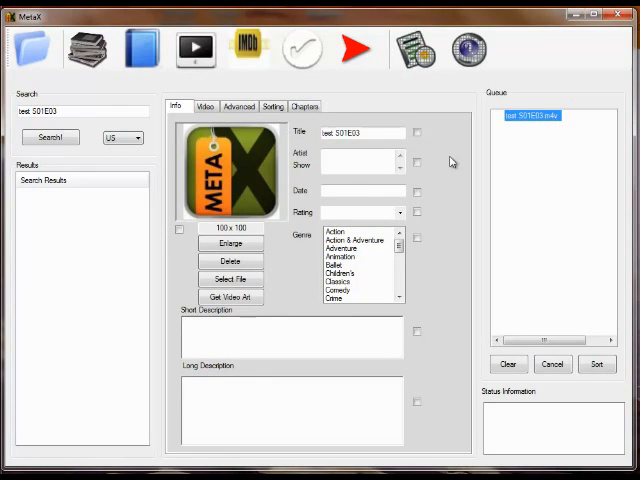
pyautogui.click(360, 132)
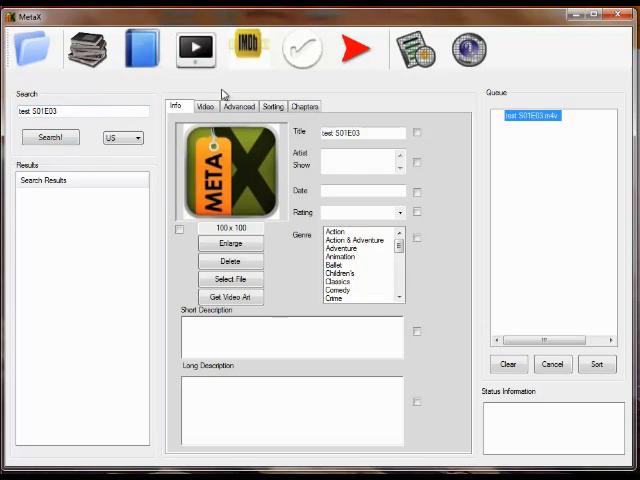
pyautogui.click(205, 106)
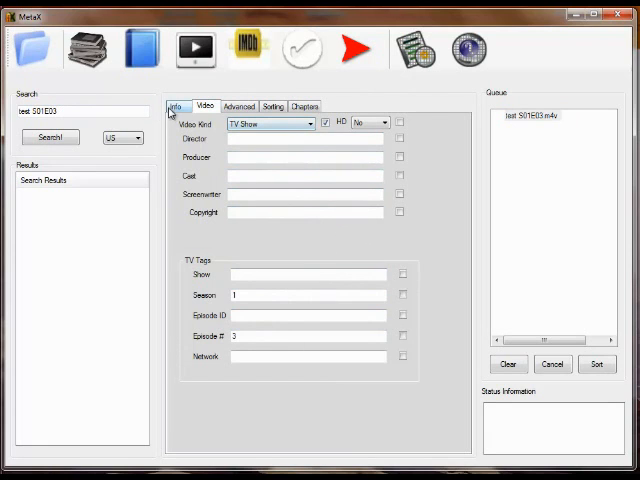
pyautogui.click(178, 106)
pyautogui.write('house')
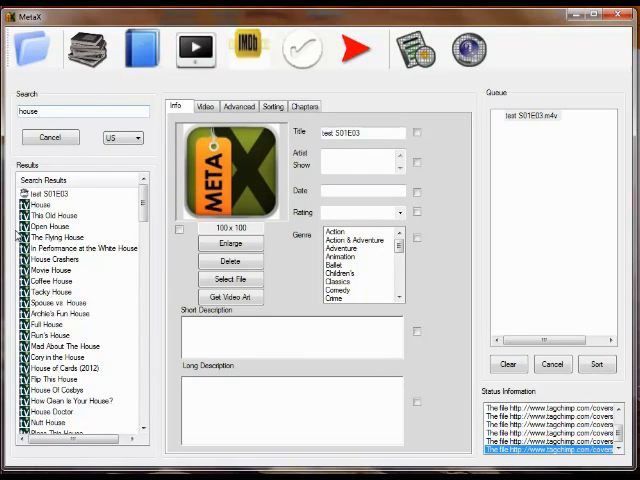
# Step: Scroll through the 'house' search results to find the show House
pyautogui.click(50, 137)
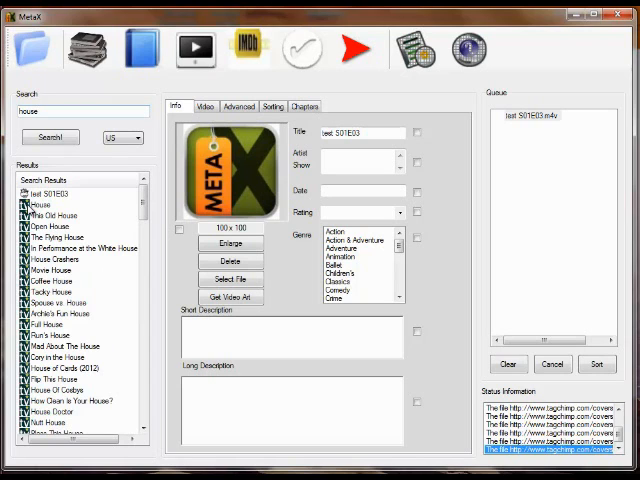
pyautogui.scroll(-3)
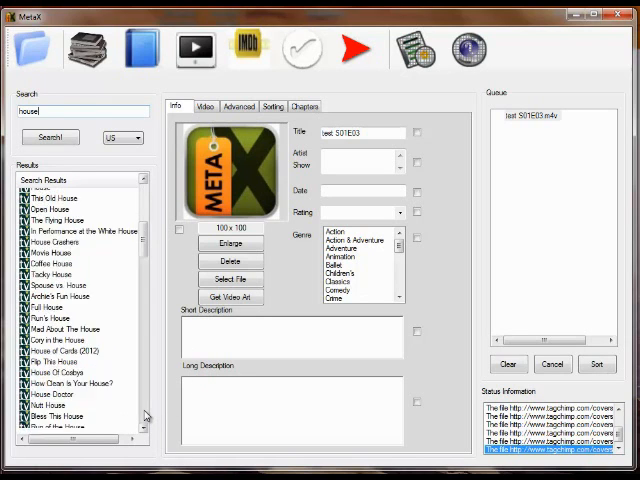
pyautogui.scroll(-3)
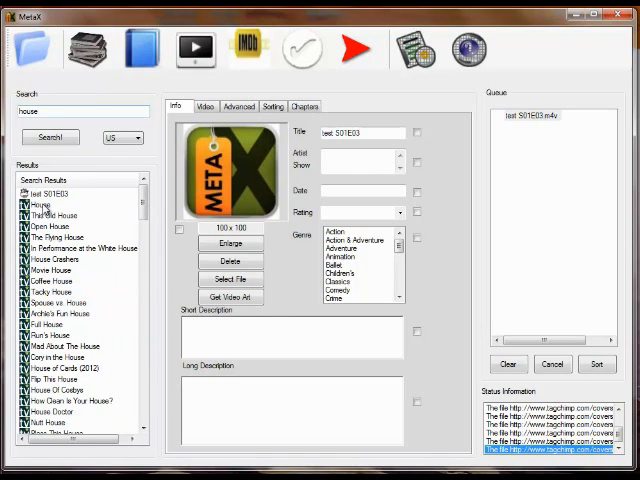
# Step: Load the House result's S1E3 tags, check director and writer, then return to Info
pyautogui.click(205, 106)
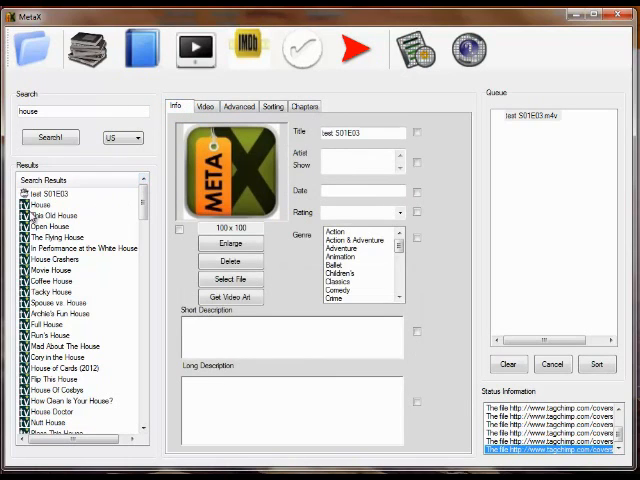
pyautogui.moveTo(30, 204)
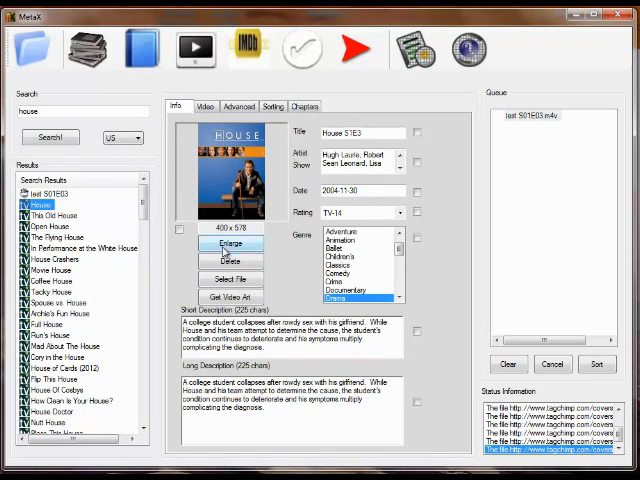
pyautogui.click(204, 106)
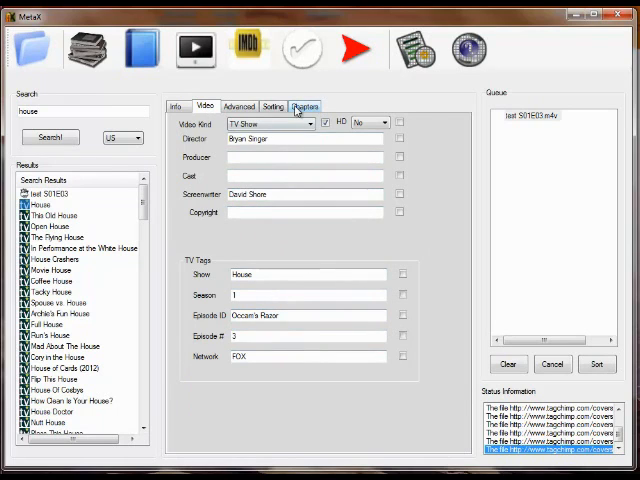
pyautogui.click(180, 106)
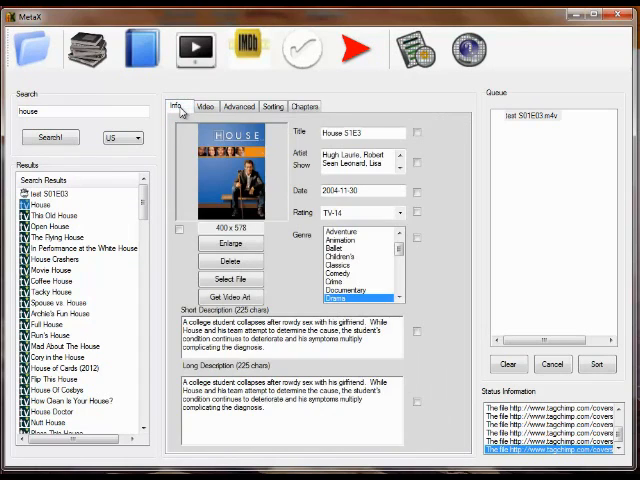
pyautogui.moveTo(227, 167)
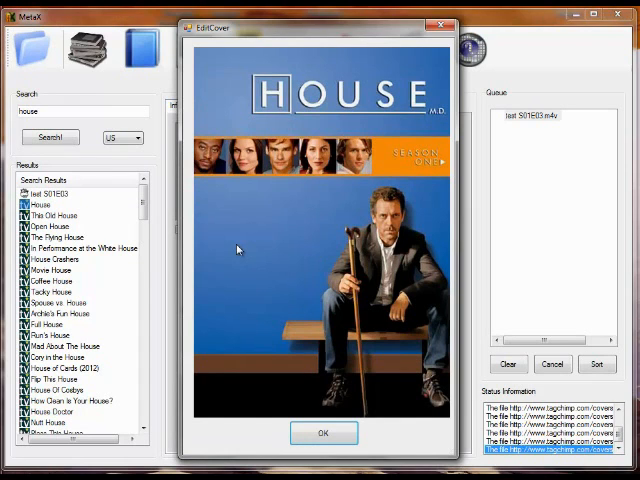
pyautogui.click(323, 432)
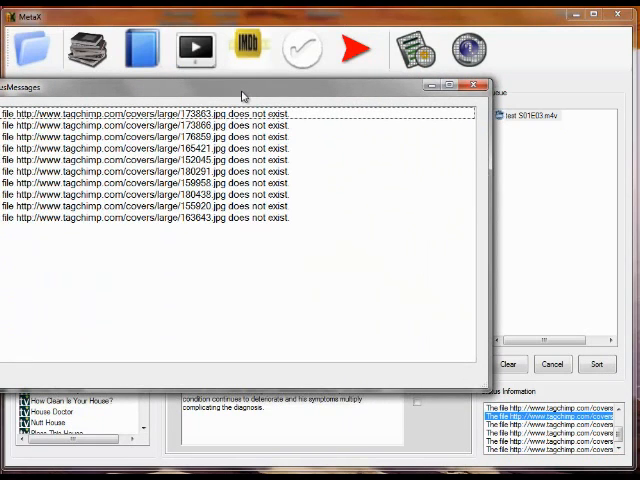
pyautogui.moveTo(205, 204)
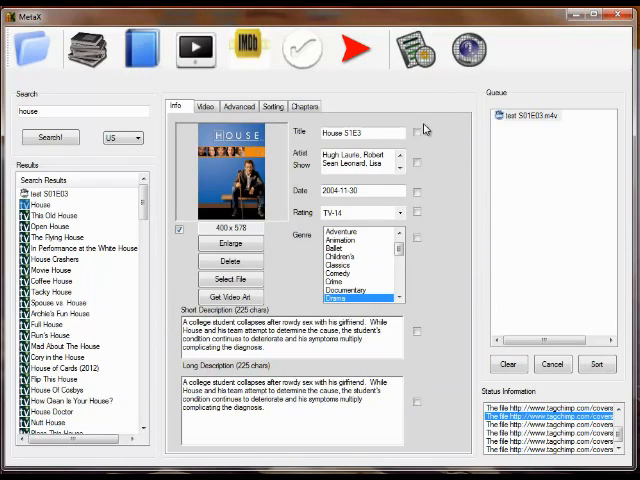
pyautogui.moveTo(450, 187)
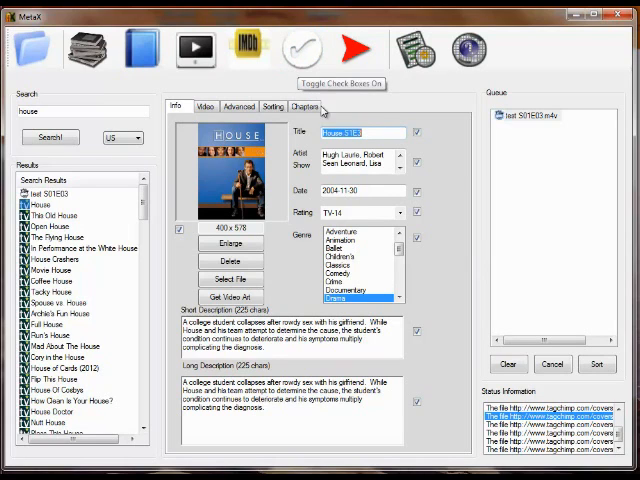
pyautogui.moveTo(90, 232)
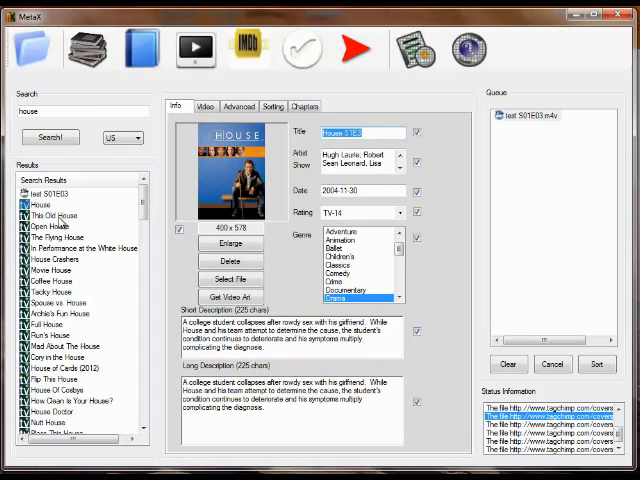
# Step: Take the 'Max and 99 go to London…' short description from another result
pyautogui.click(57, 214)
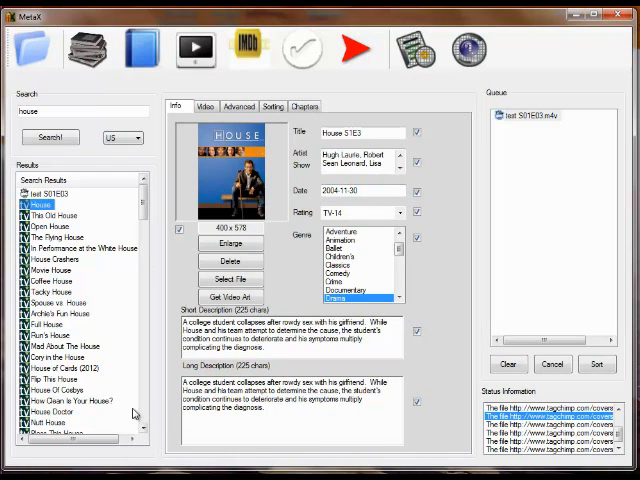
pyautogui.scroll(-3)
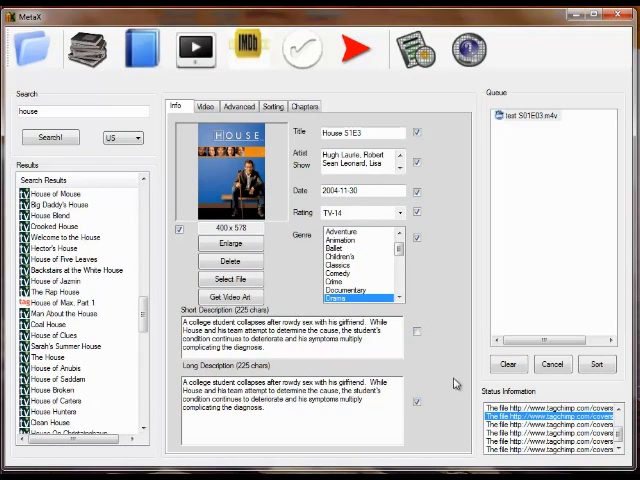
pyautogui.click(60, 302)
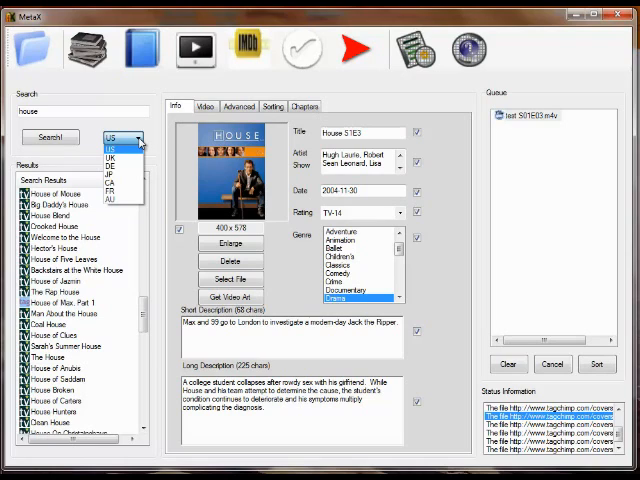
pyautogui.click(137, 138)
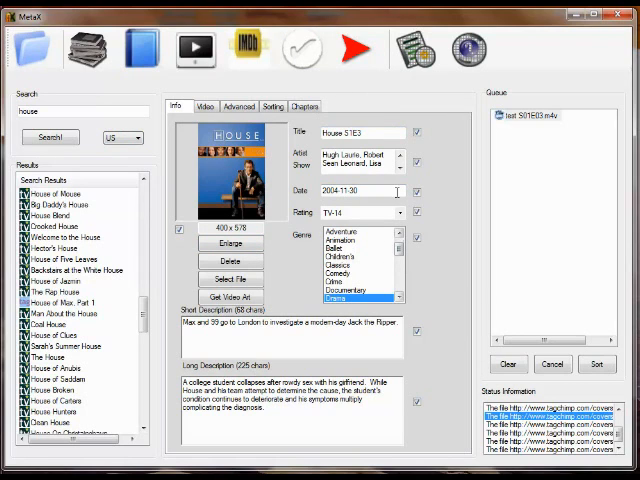
# Step: Write the House S1E3 tags and descriptions into test S01E03.m4v
pyautogui.click(356, 47)
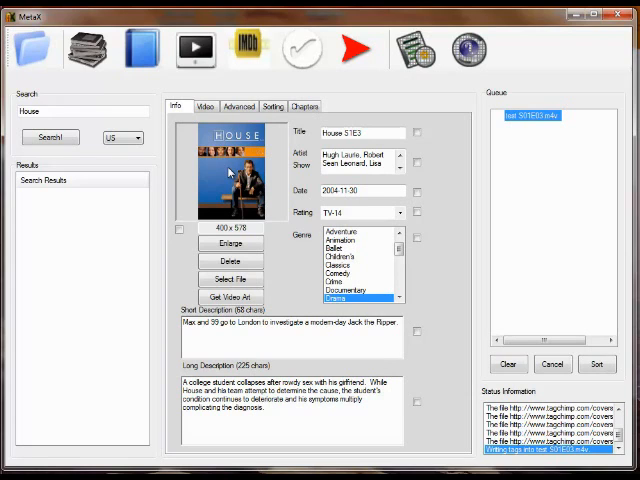
pyautogui.moveTo(263, 95)
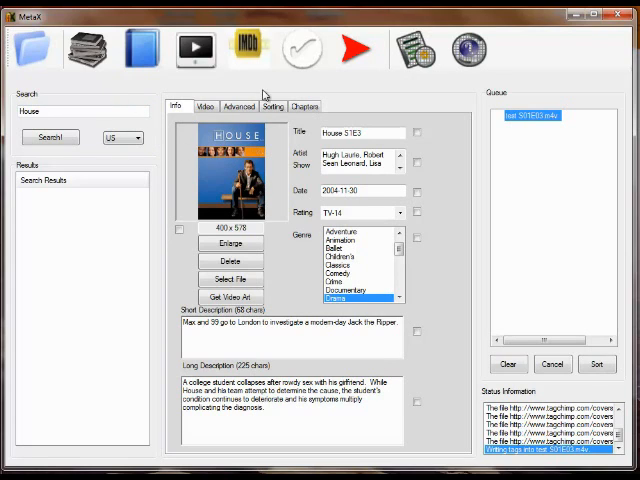
pyautogui.moveTo(460, 88)
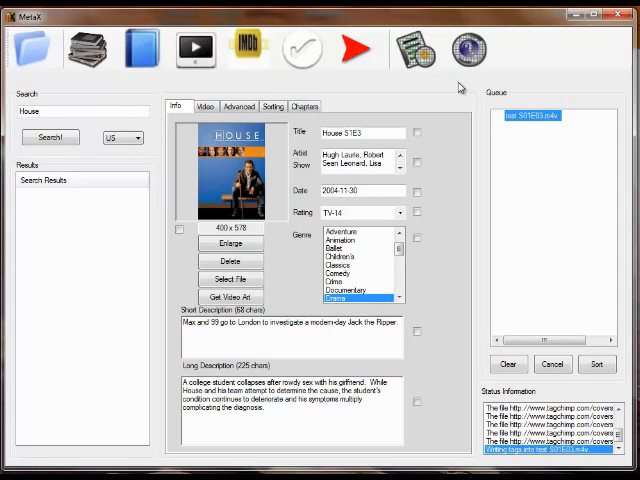